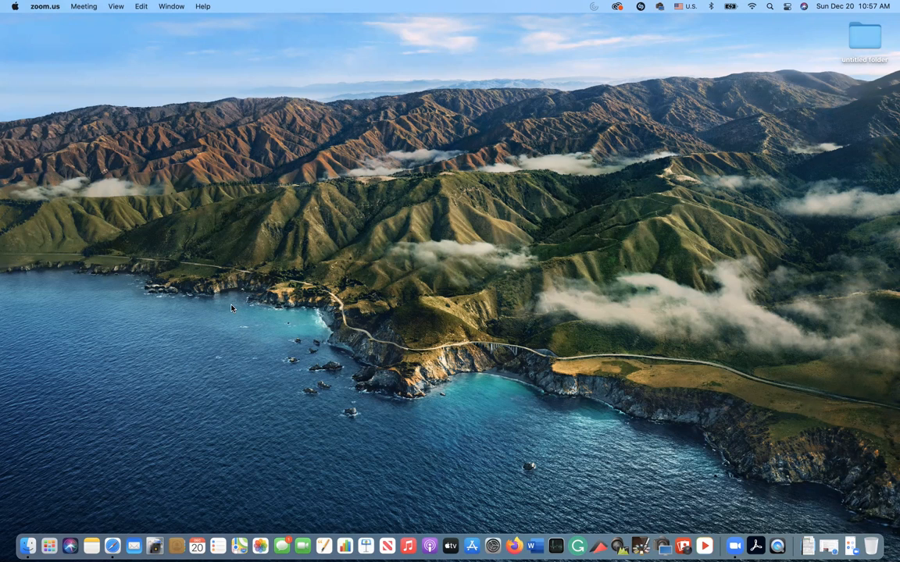
mouse_move(49, 545)
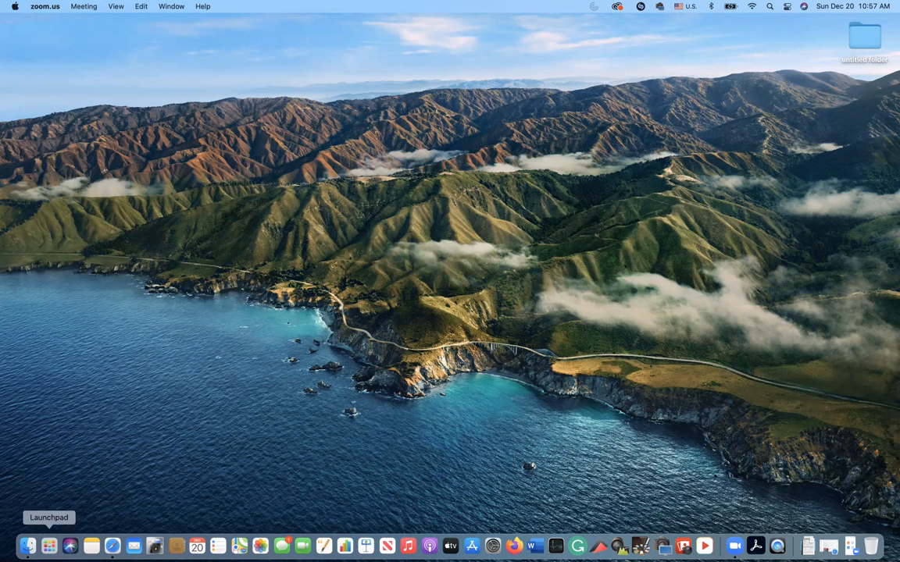
- Open Launchpad from the Dock to browse installed apps
click(27, 546)
text(q)
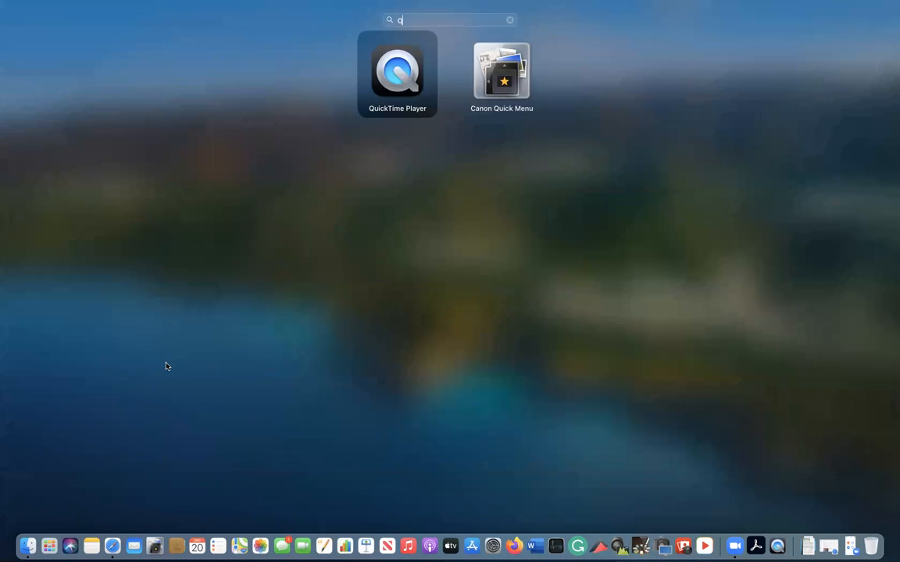
mouse_move(376, 113)
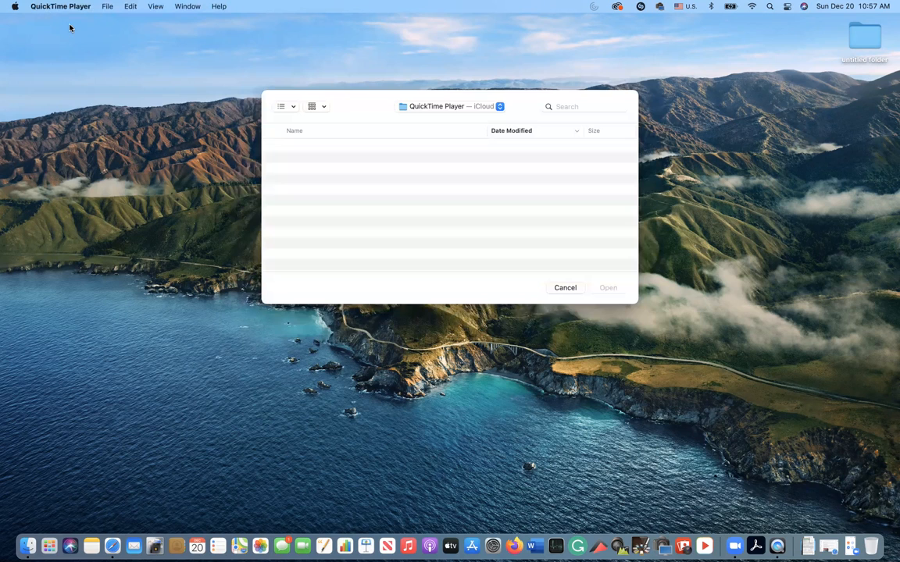
- Choose New Screen Recording from QuickTime Player's File menu
click(107, 7)
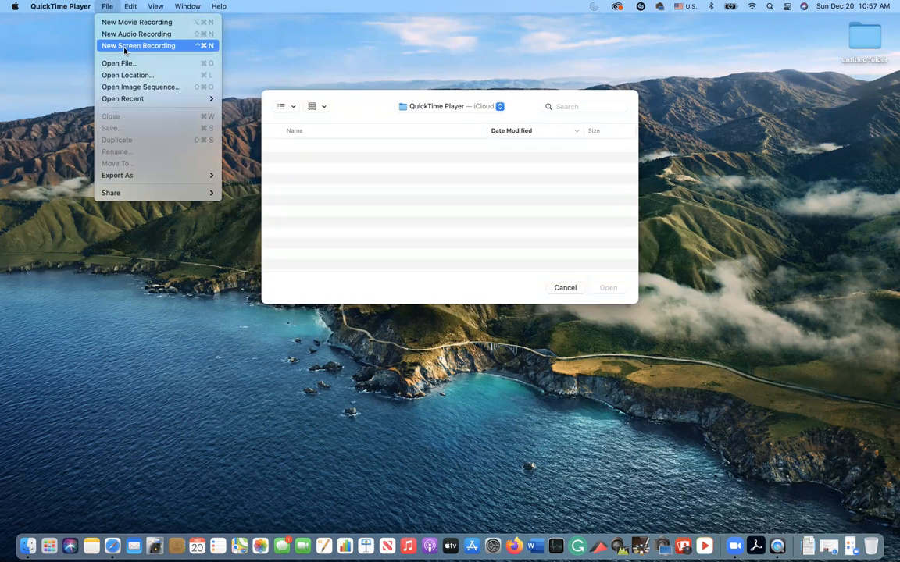
click(138, 45)
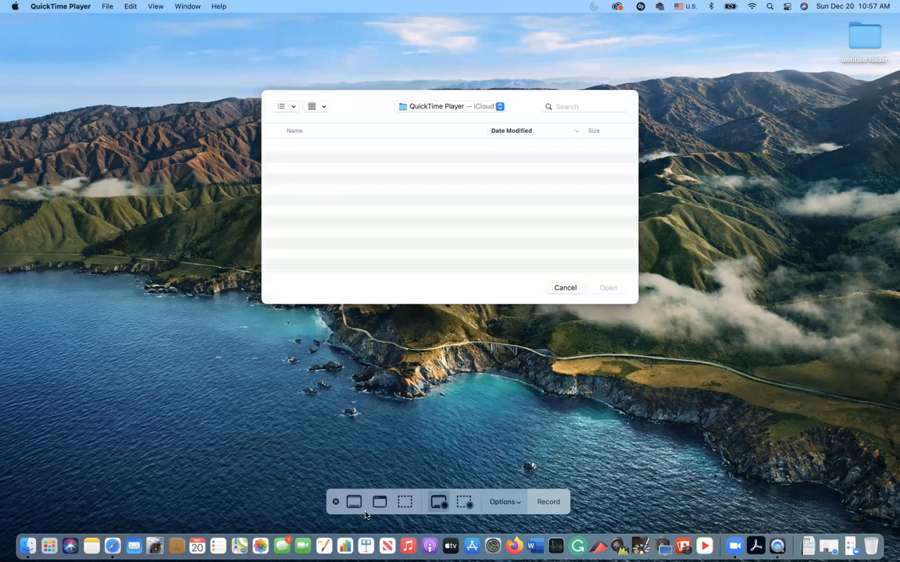
mouse_move(354, 502)
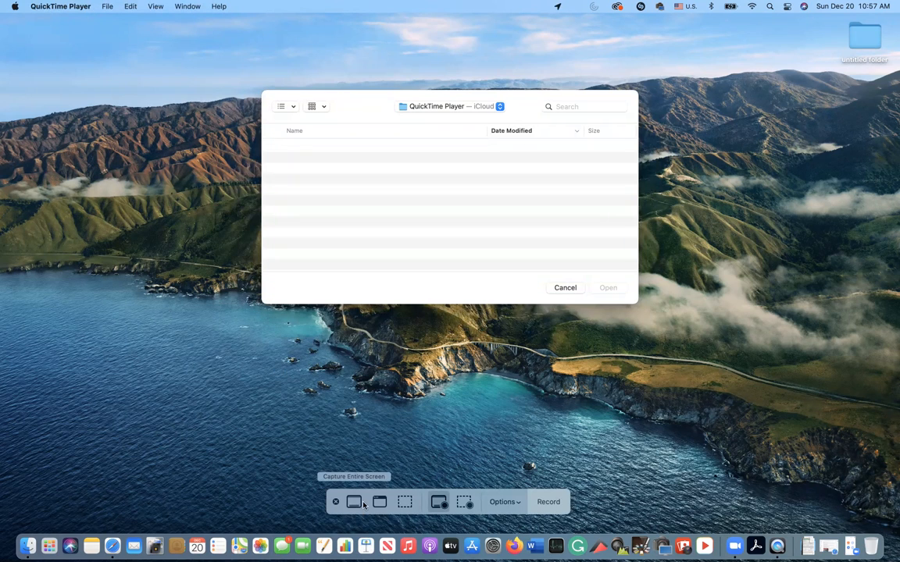
mouse_move(364, 449)
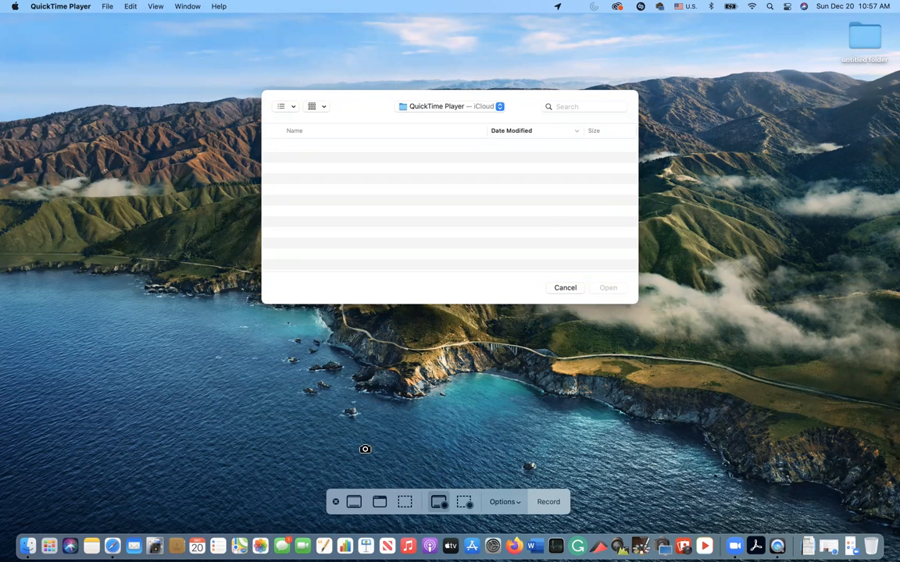
mouse_move(353, 502)
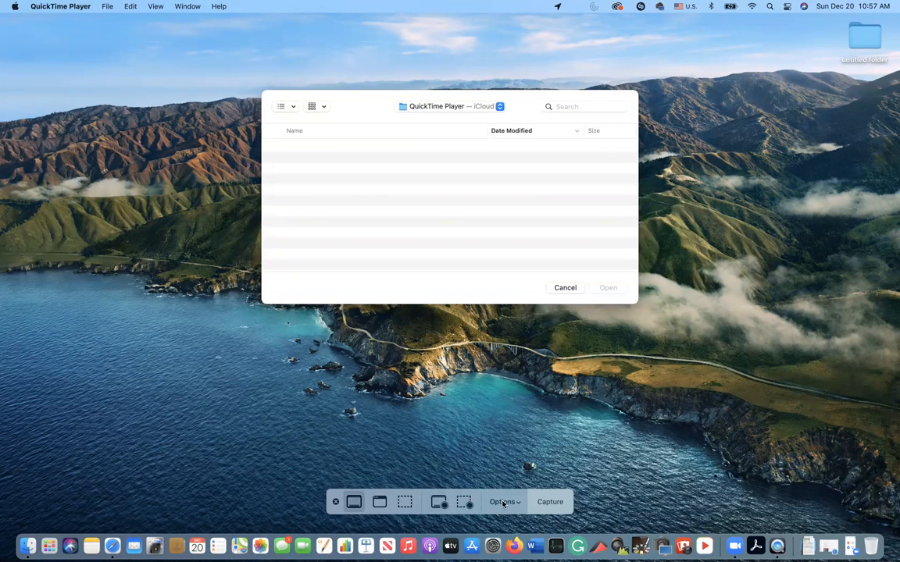
- Record the entire screen with MacBook Pro Microphone audio enabled
click(504, 501)
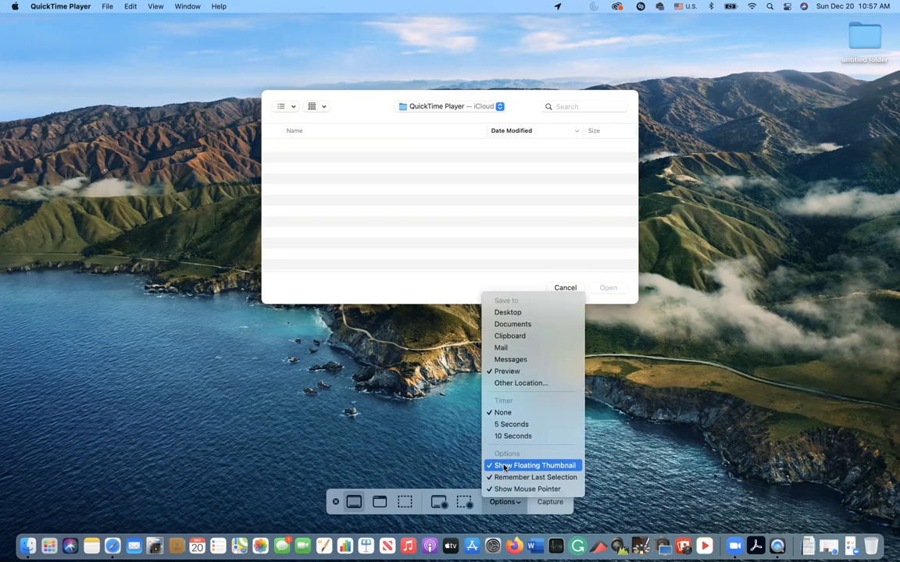
mouse_move(510, 360)
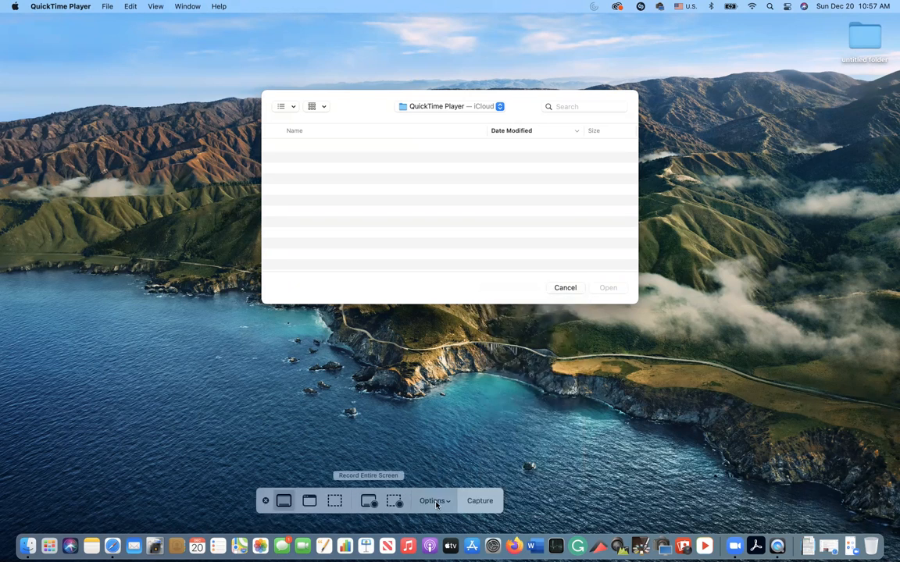
mouse_move(368, 504)
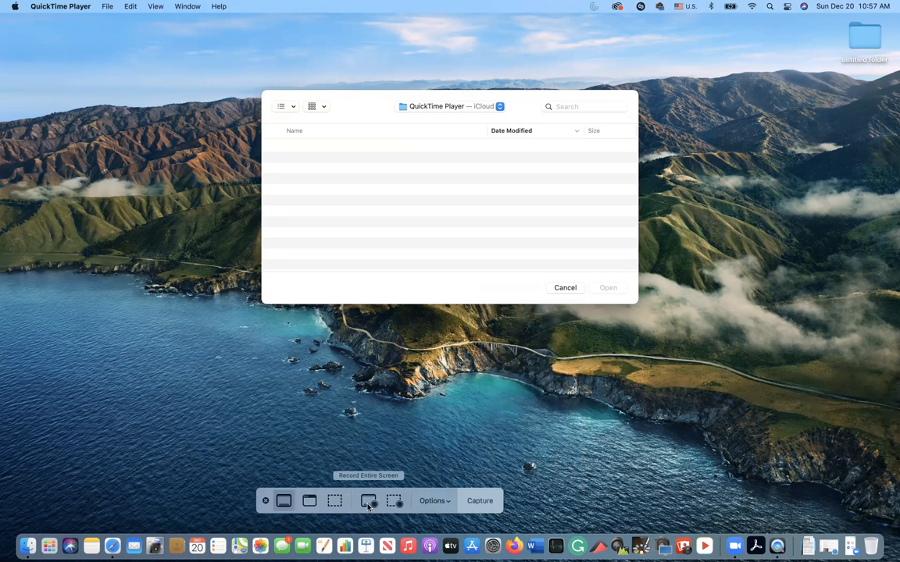
click(433, 501)
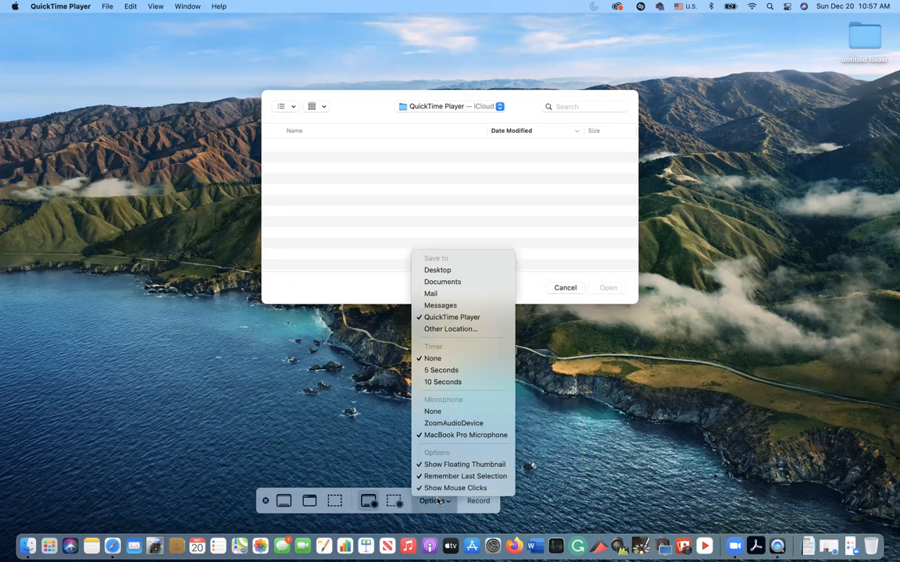
mouse_move(443, 398)
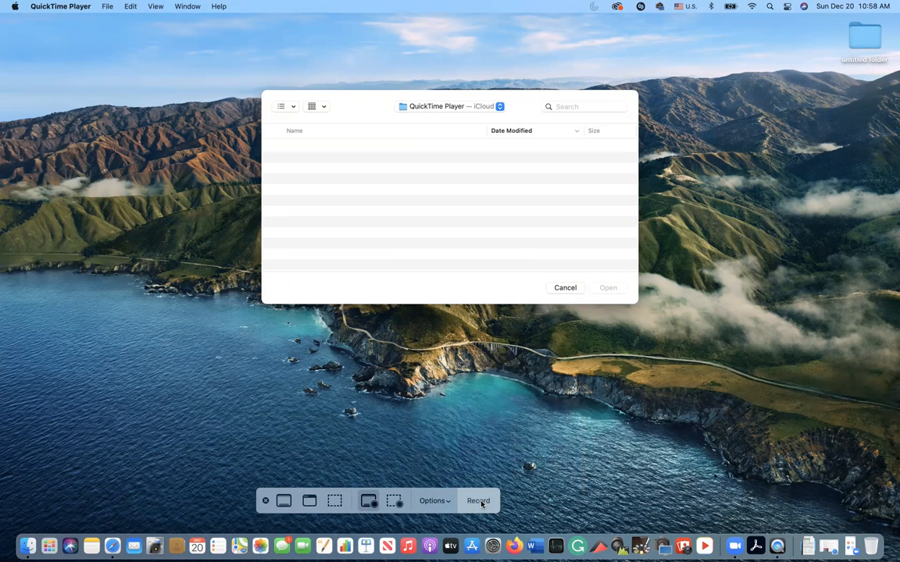
click(478, 500)
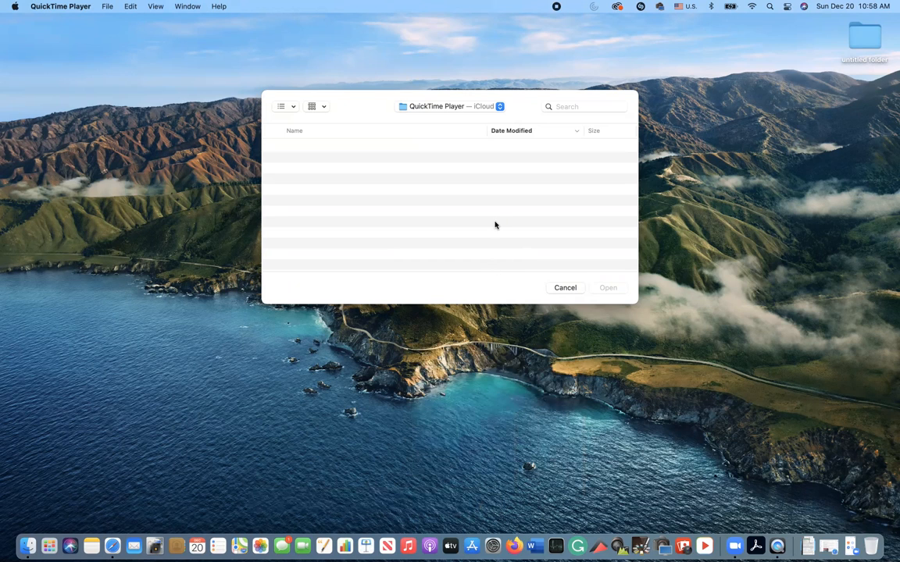
mouse_move(487, 374)
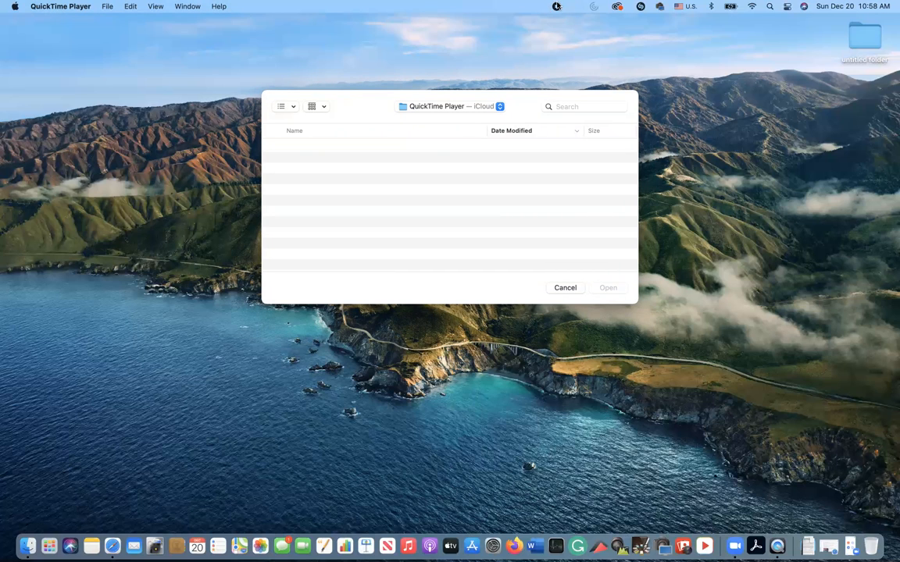
mouse_move(555, 9)
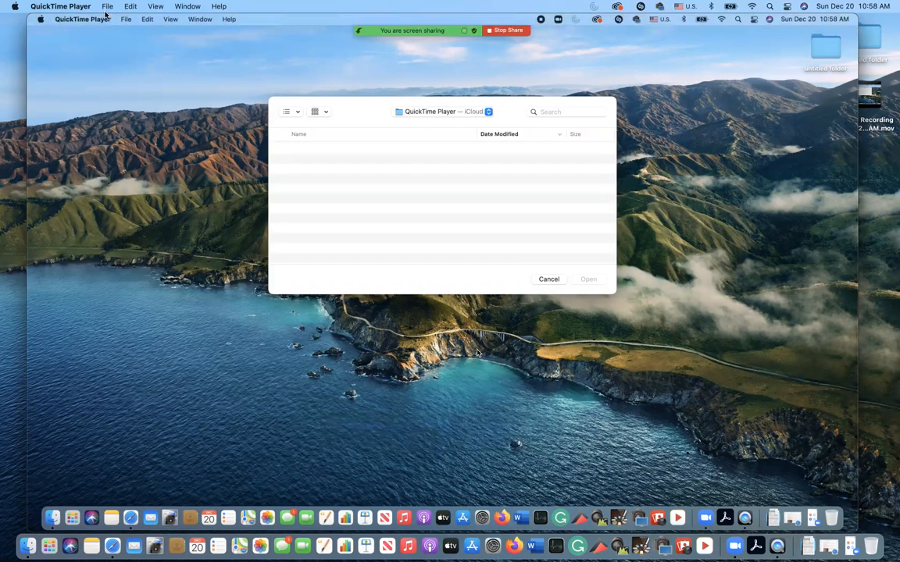
- Close the unsaved recording via File > Close to get the Export As prompt
click(108, 7)
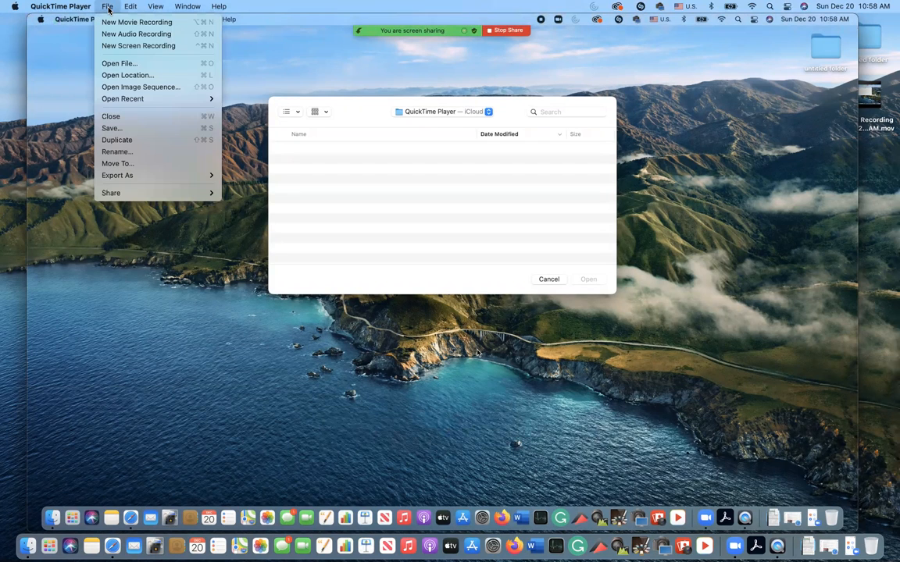
mouse_move(111, 116)
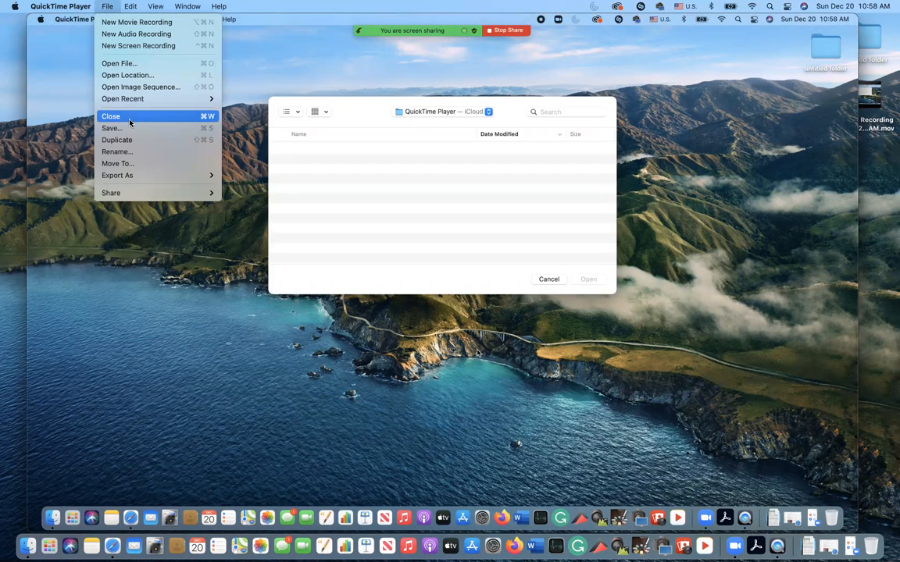
click(111, 128)
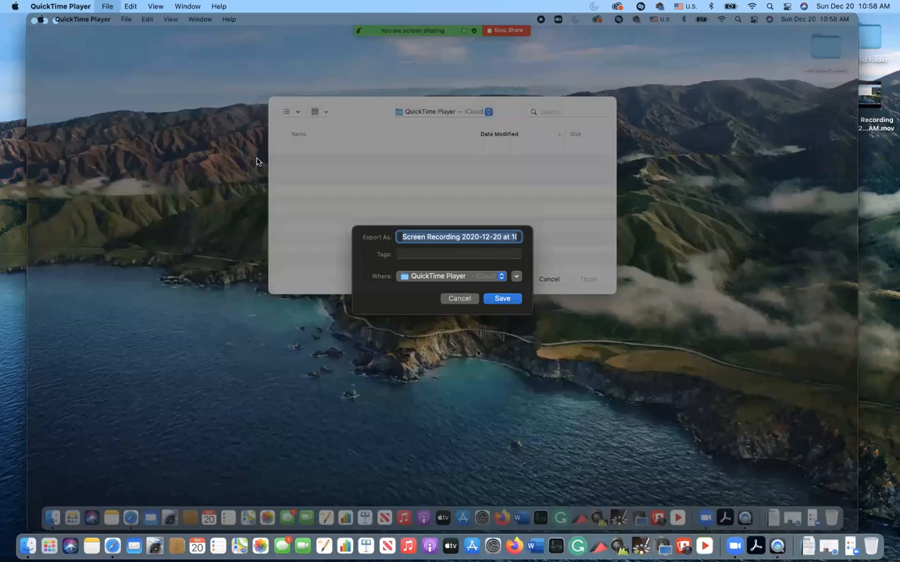